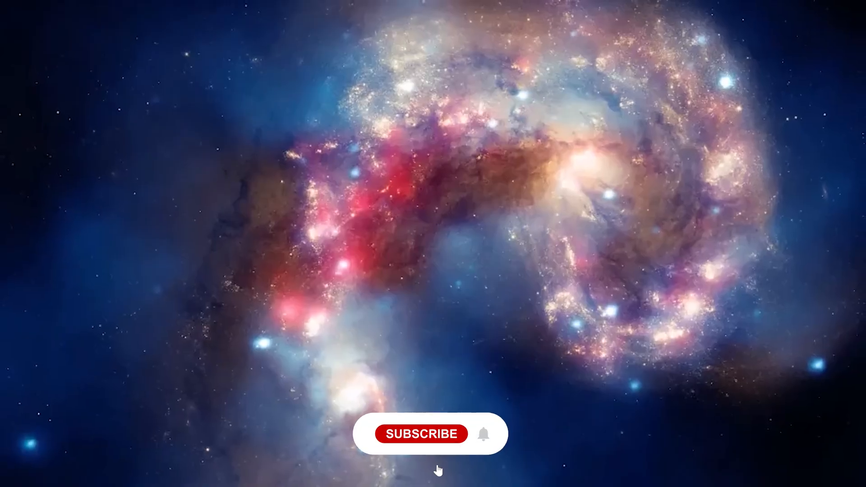
Step: Click the red Subscribe button under the galaxy image so it changes to Subscribed
left_click(421, 433)
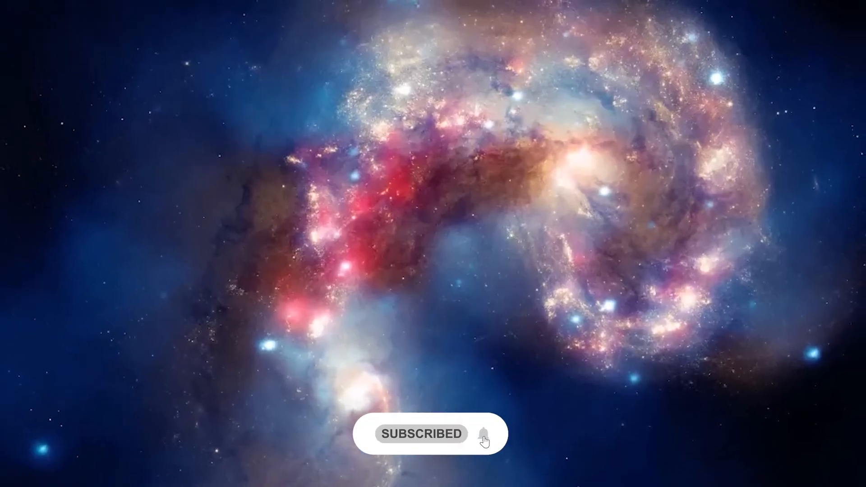